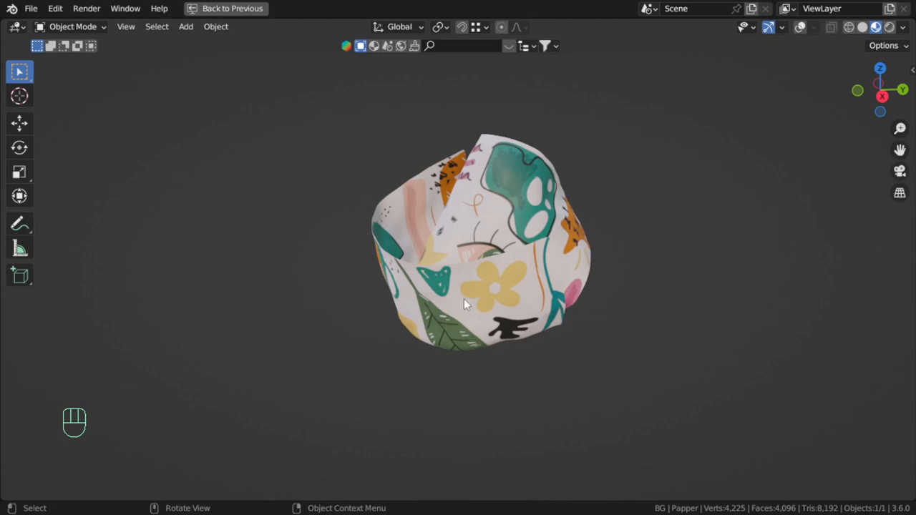
# - Orbit and zoom the view around the finished crumpled paper preview
pyautogui.scroll(3)
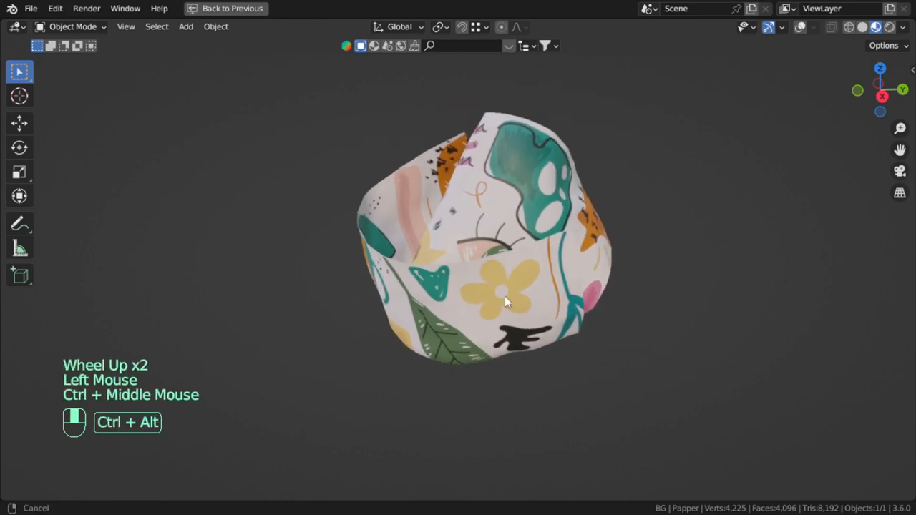
pyautogui.moveTo(505, 300); pyautogui.dragTo(793, 151)
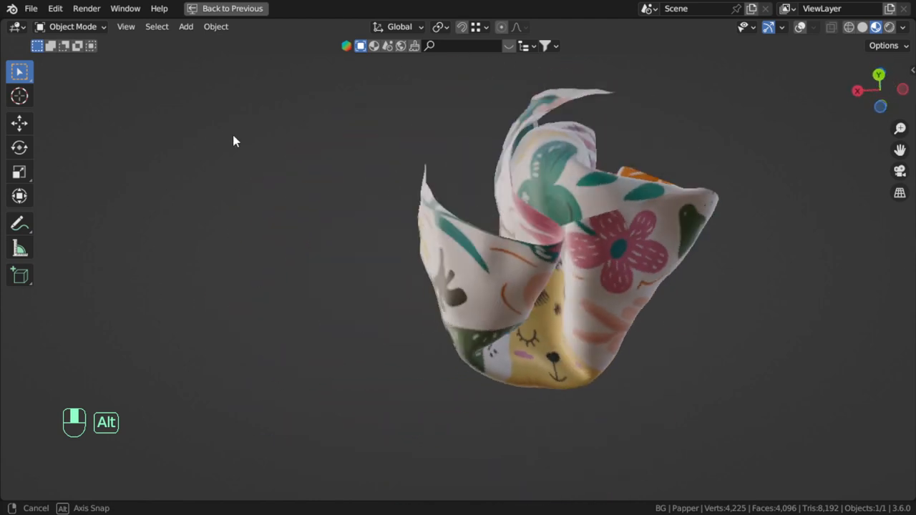
pyautogui.moveTo(236, 141); pyautogui.dragTo(38, 217)
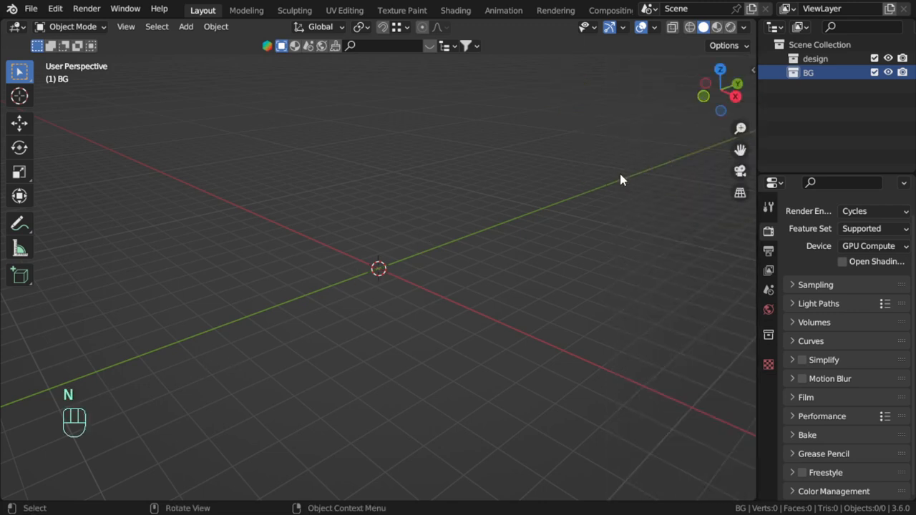
# - Add a plane to the design collection and give it a Paper material
pyautogui.press('shift+a')
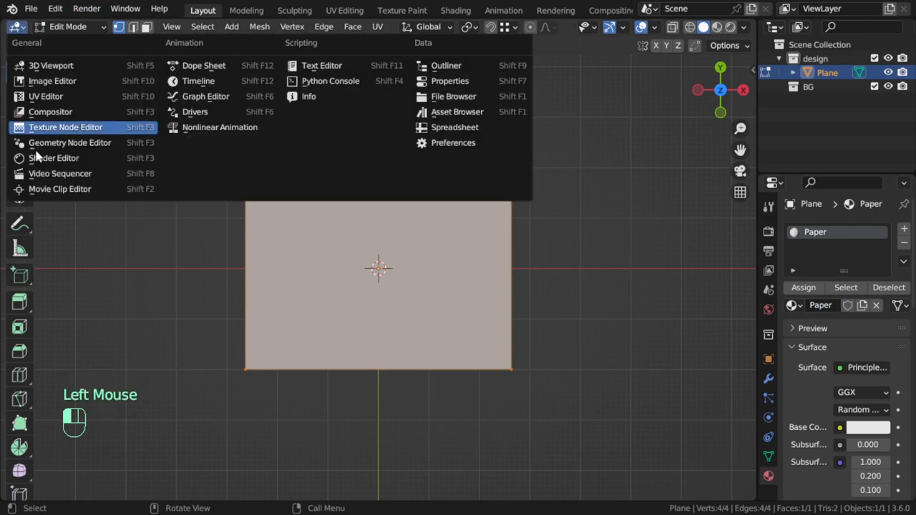
pyautogui.moveTo(54, 157)
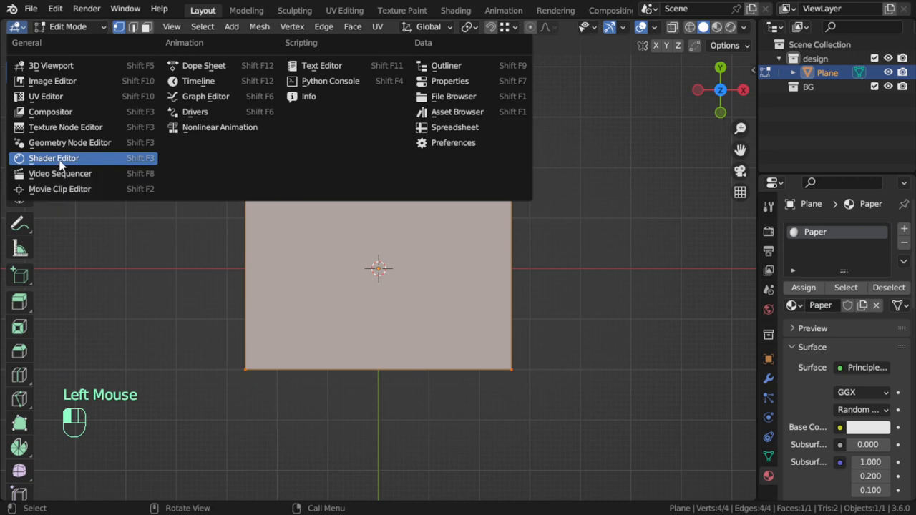
# - Load the doodle image into the Paper material's Image Texture node and add a Noise Texture
pyautogui.click(53, 157)
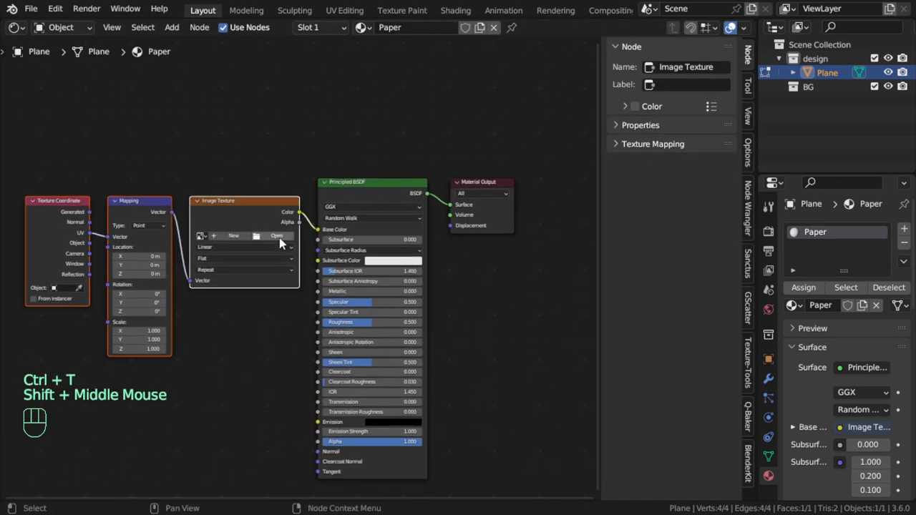
pyautogui.click(277, 235)
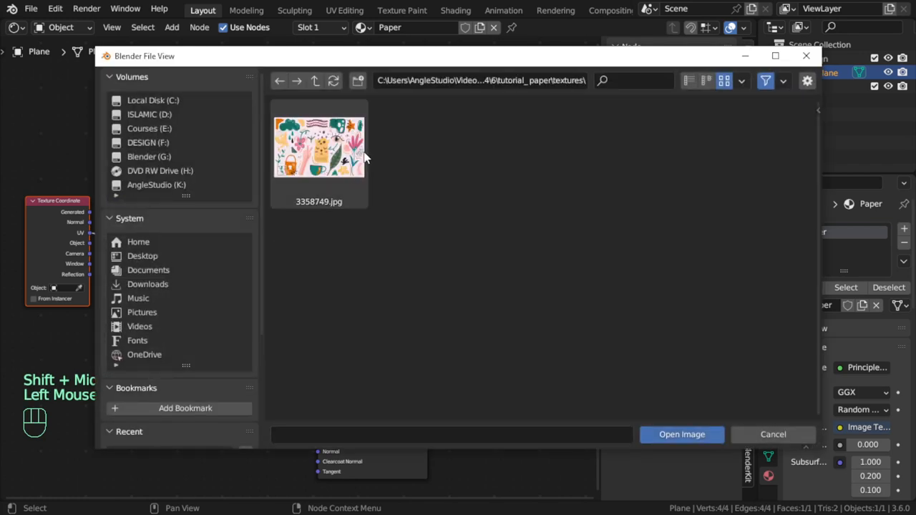
pyautogui.click(680, 434)
pyautogui.write('n')
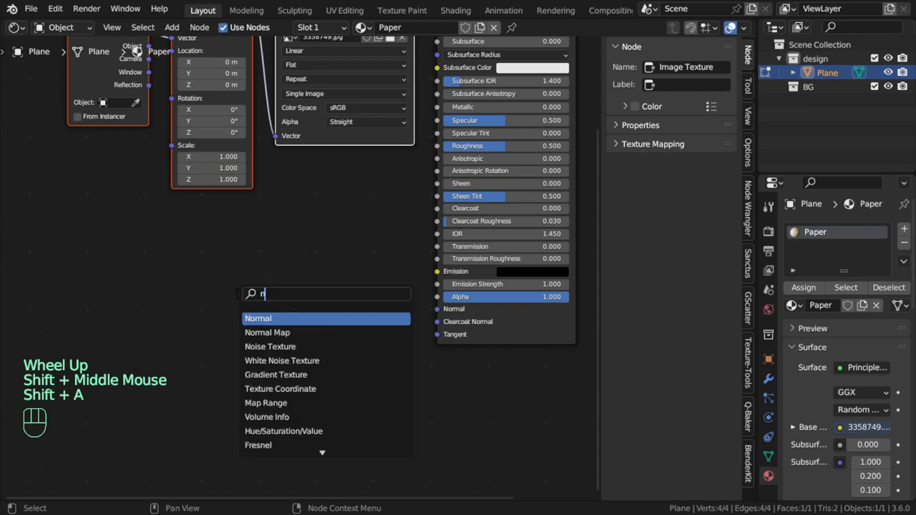
pyautogui.write('oi')
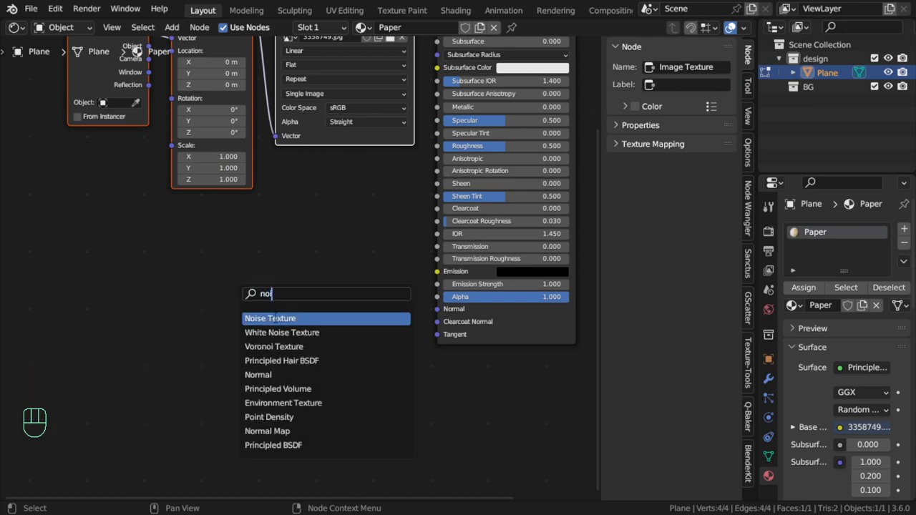
pyautogui.click(270, 318)
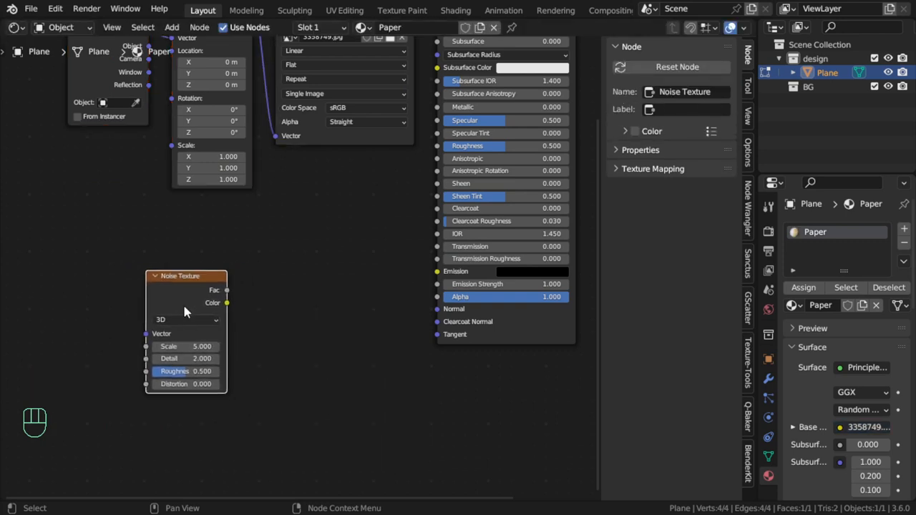
# - Add Bump, Musgrave Texture and Mix nodes, linking Bump to the shader Normal
pyautogui.press('shift+a')
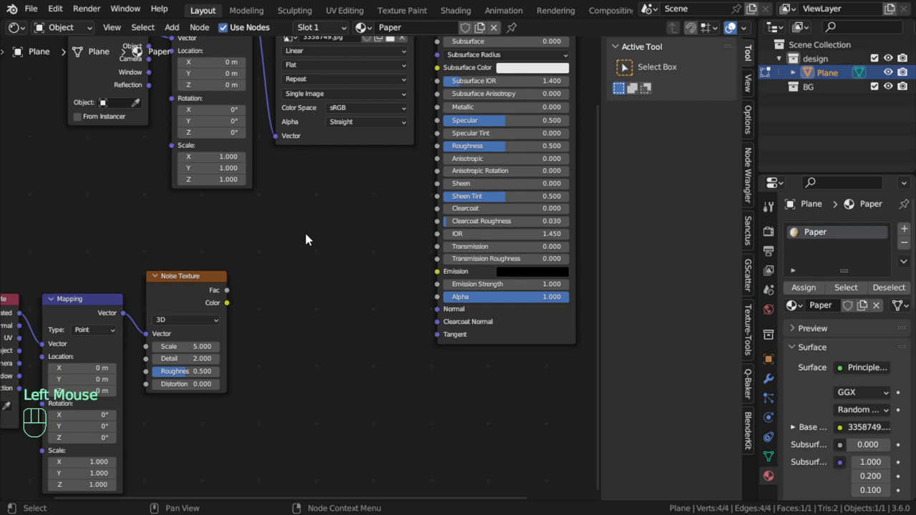
pyautogui.press('shift+a')
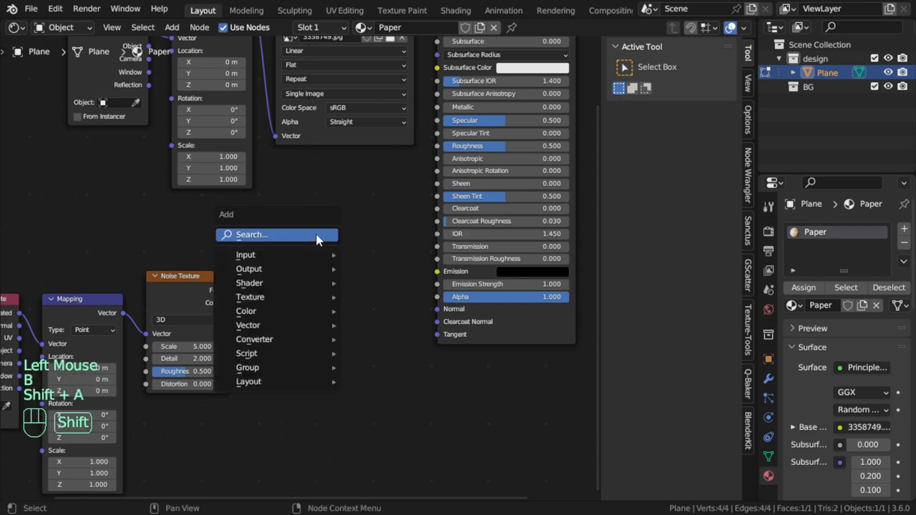
pyautogui.write('bump')
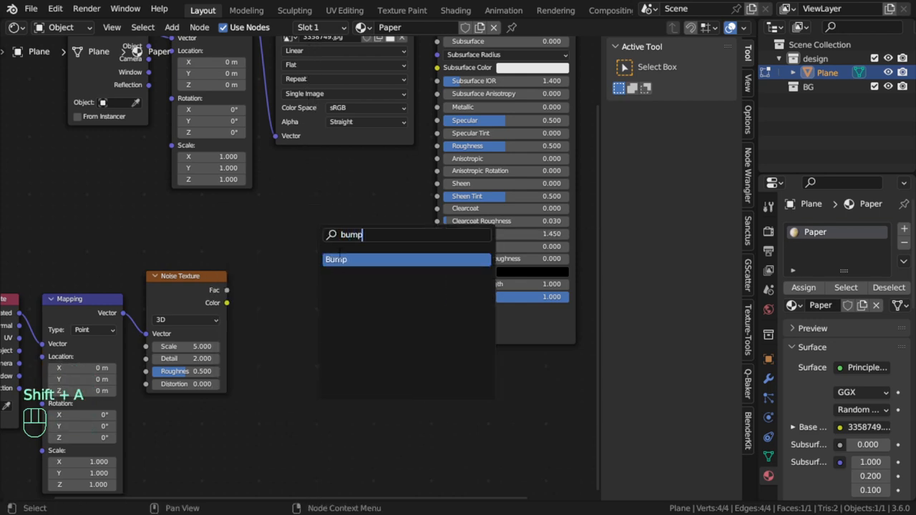
pyautogui.click(336, 259)
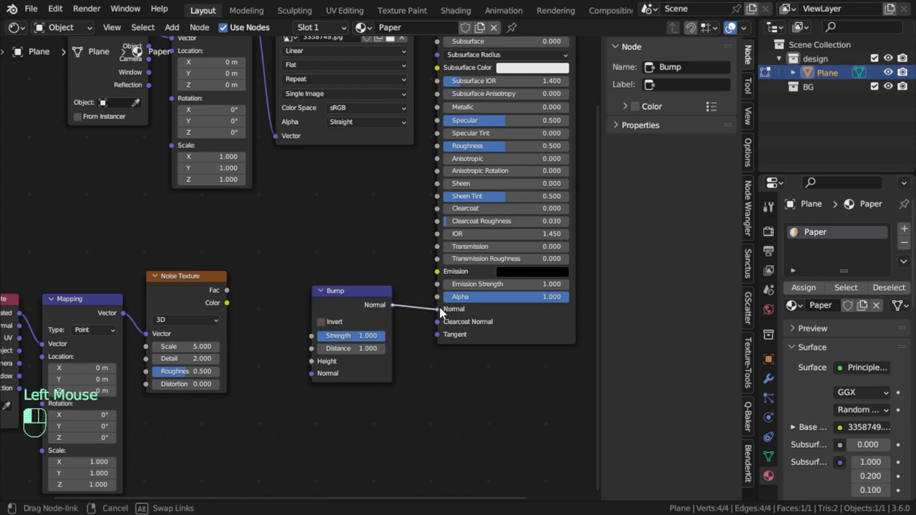
pyautogui.write('mu')
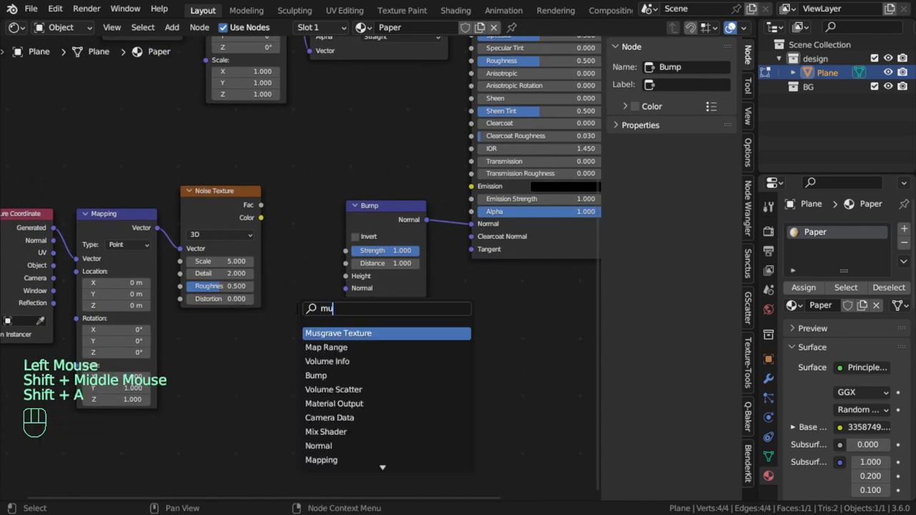
pyautogui.click(338, 333)
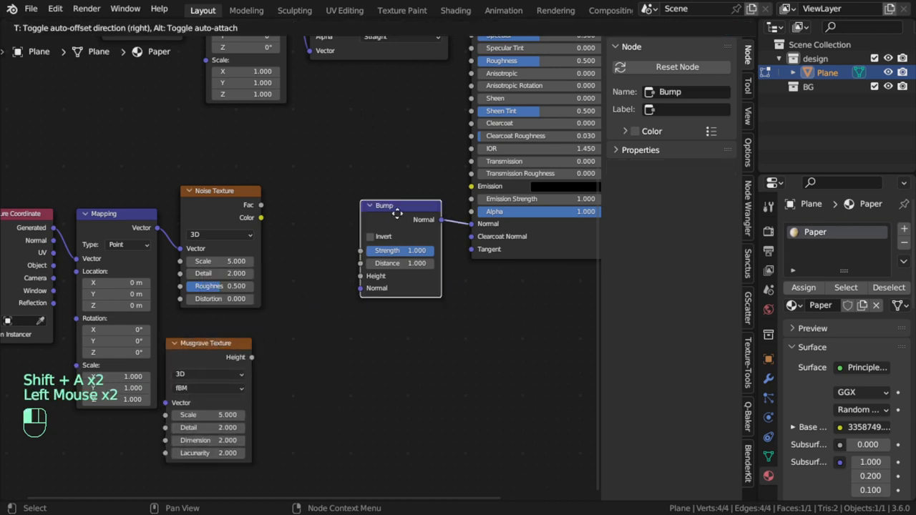
pyautogui.write('mi')
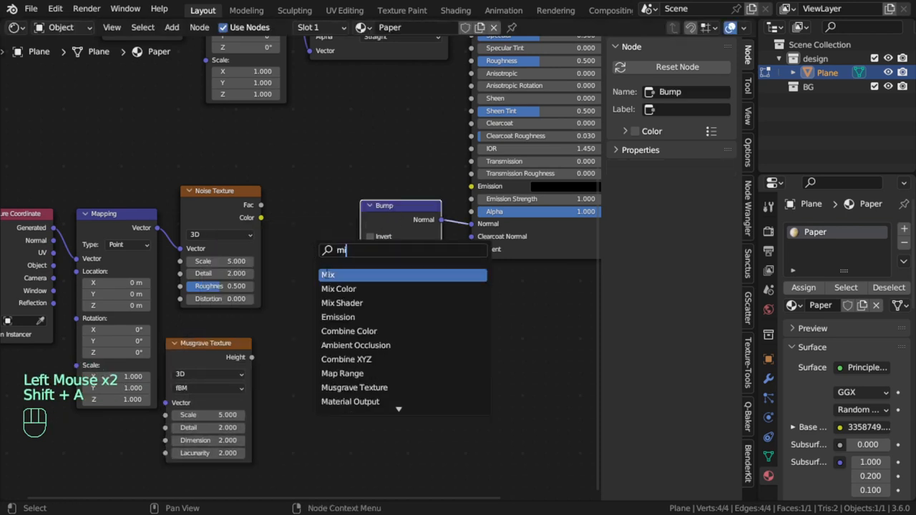
pyautogui.click(328, 275)
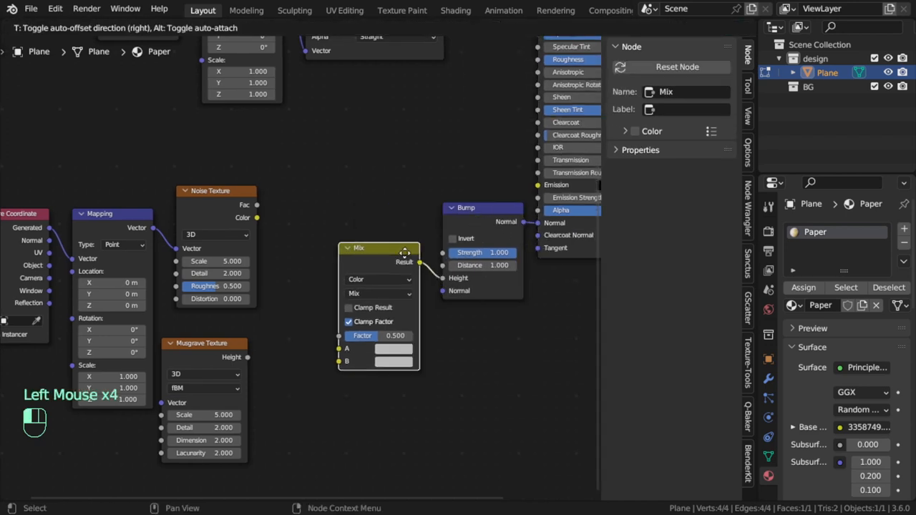
pyautogui.moveTo(256, 218); pyautogui.dragTo(339, 361)
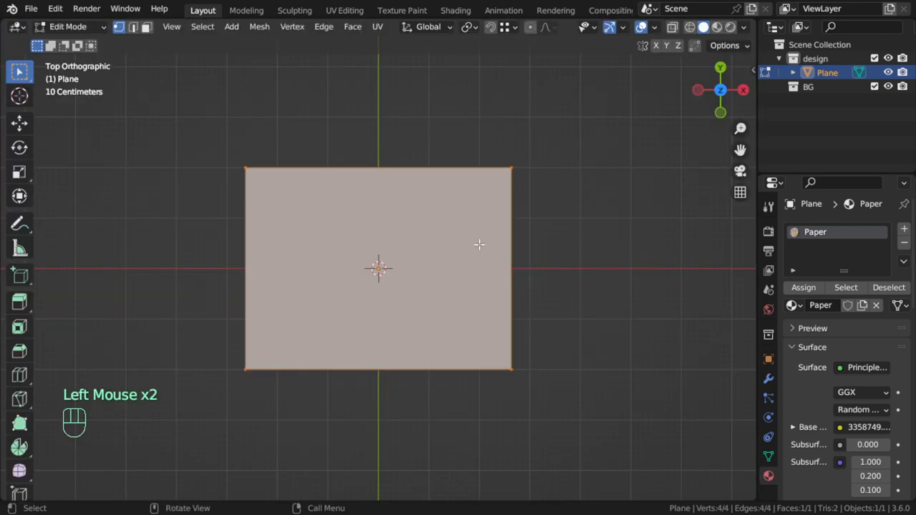
# - Select all UV faces and show the doodle image 3358749.jpg behind the UV layout
pyautogui.press('Tab')
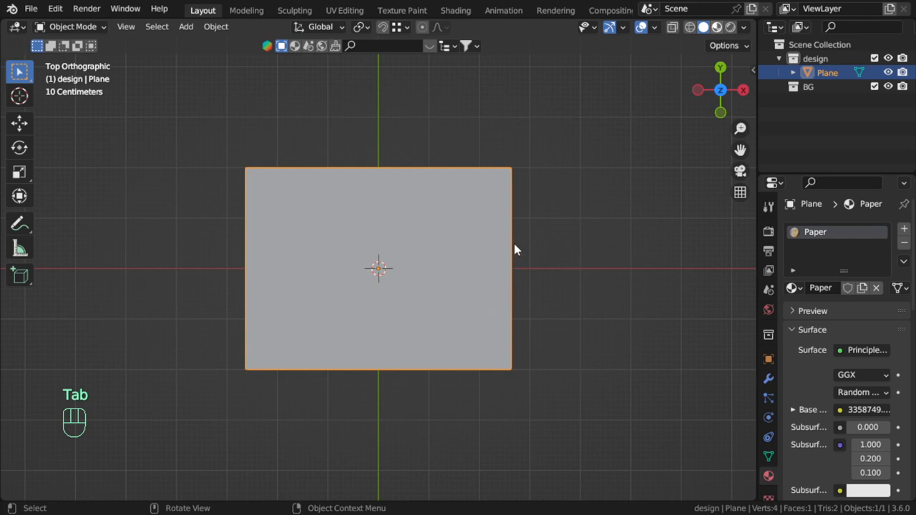
pyautogui.moveTo(472, 250)
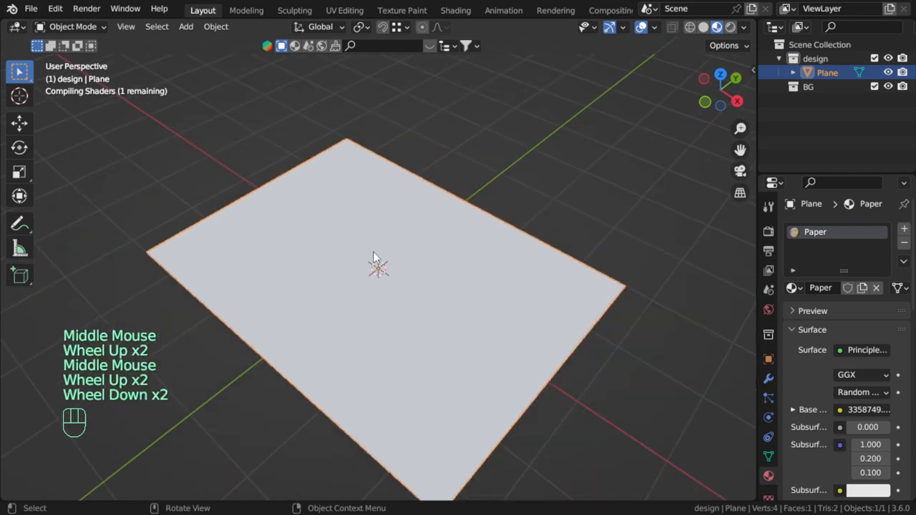
pyautogui.press('Tab')
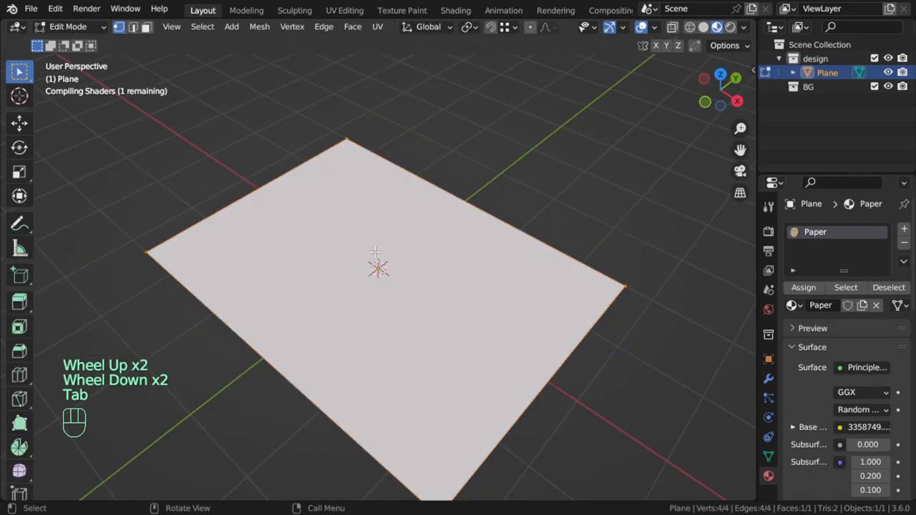
pyautogui.press('Tab')
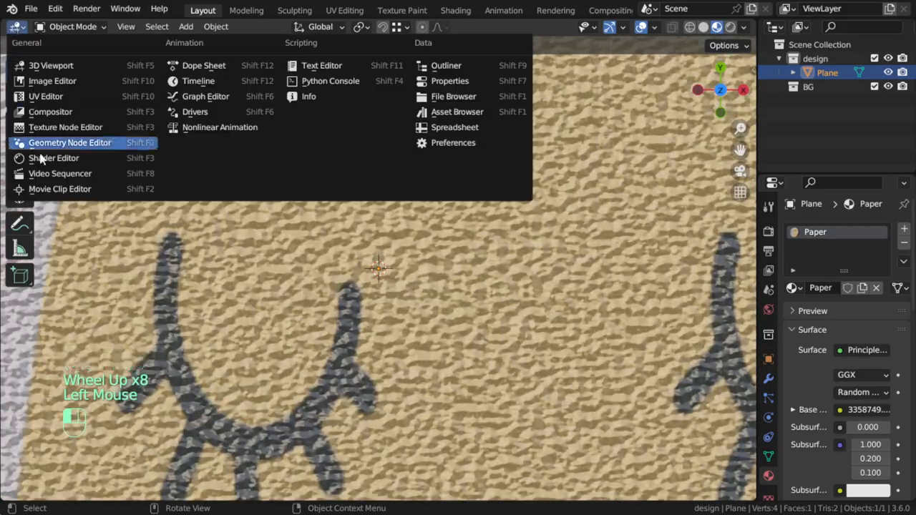
pyautogui.press('Tab')
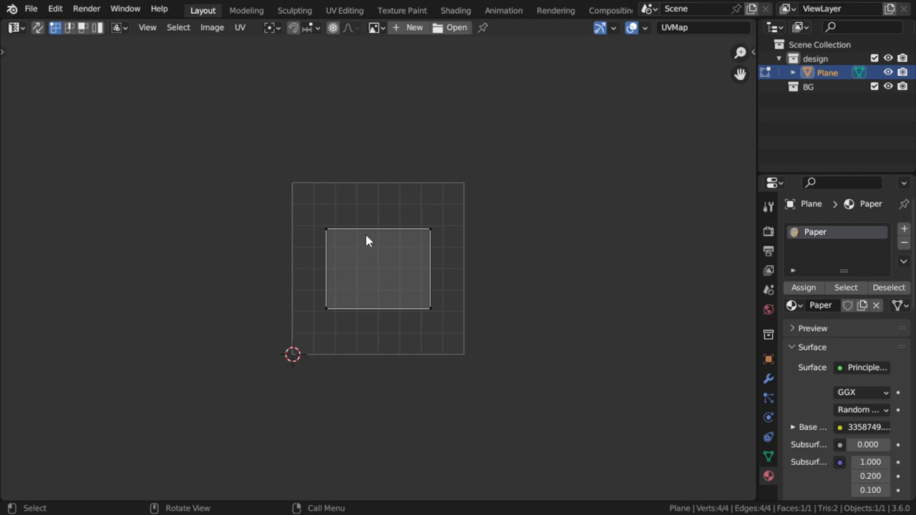
pyautogui.click(375, 27)
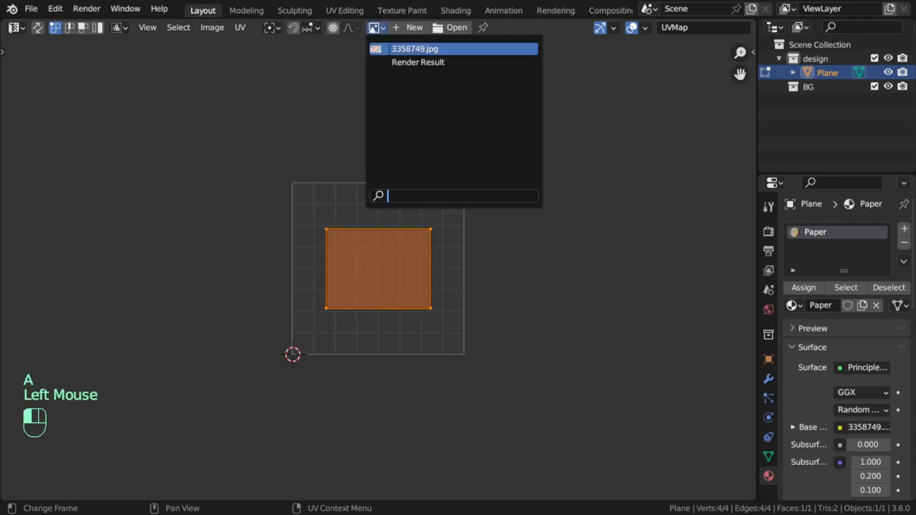
pyautogui.click(415, 49)
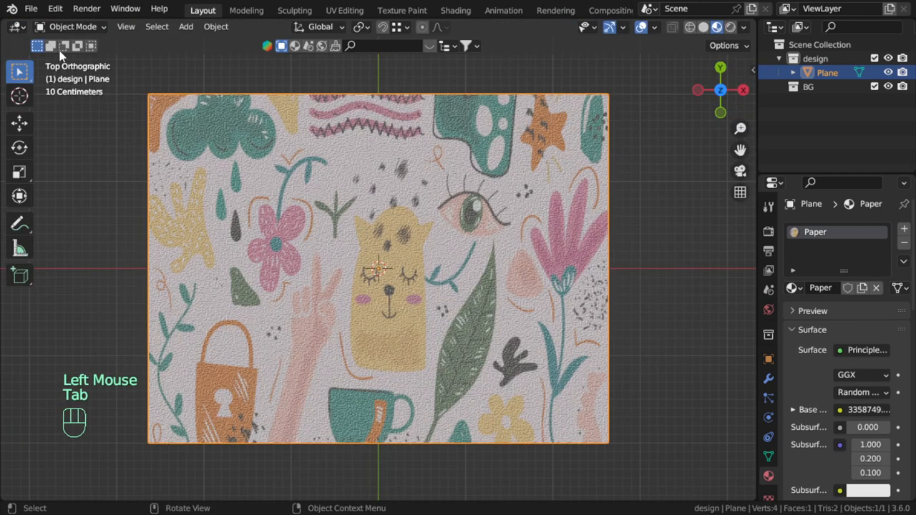
# - Set the Bump node's Strength to 0.050
pyautogui.press('Tab')
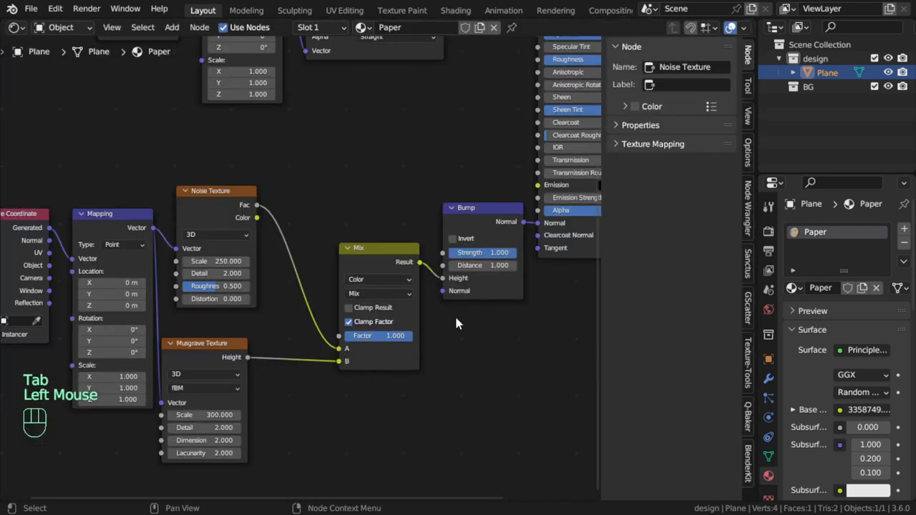
pyautogui.doubleClick(481, 252)
pyautogui.write('0.020')
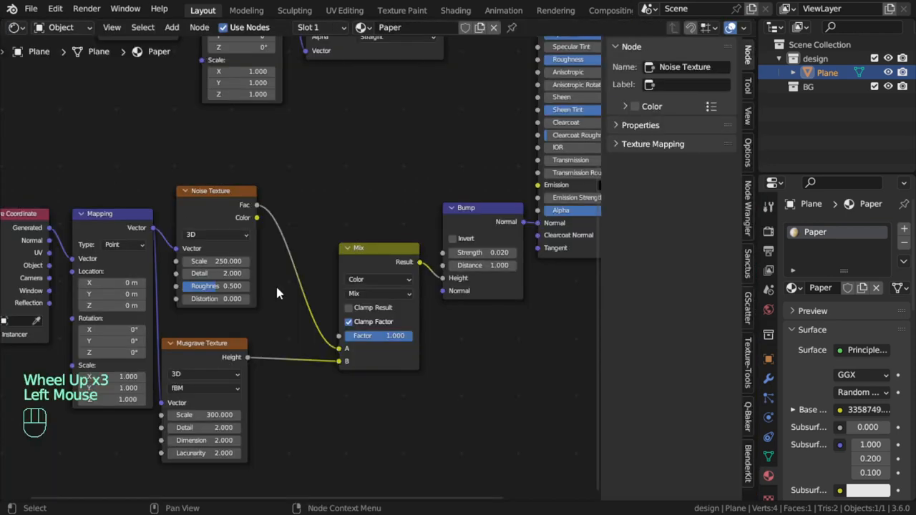
pyautogui.doubleClick(484, 252)
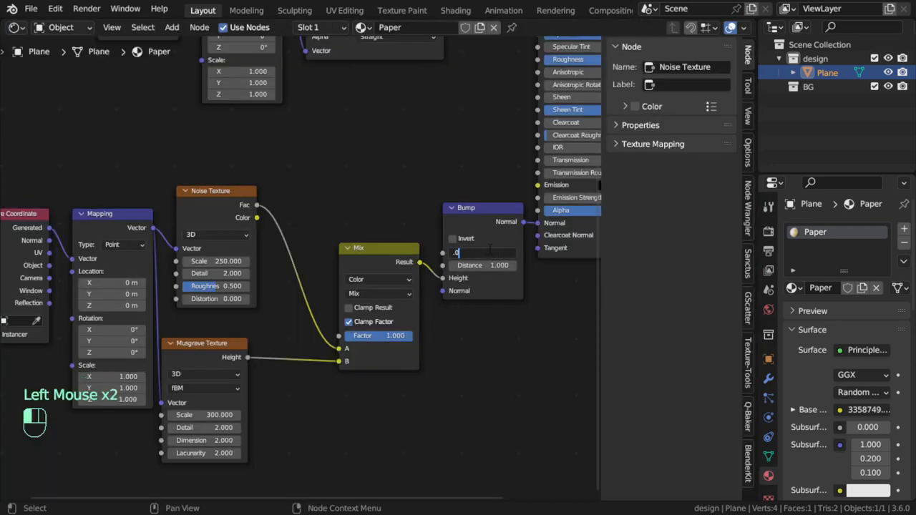
pyautogui.write('0.050')
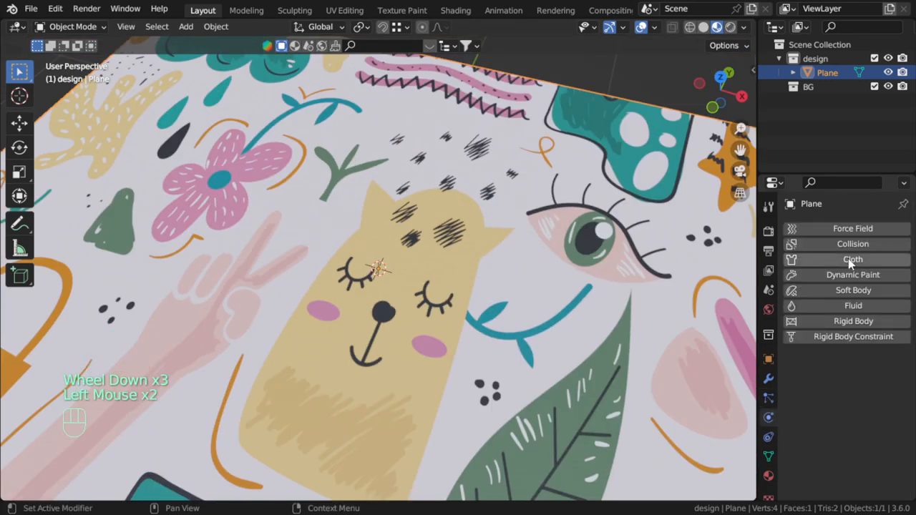
# - Add physics from the Physics tab and insert a UV sphere from front view
pyautogui.click(853, 243)
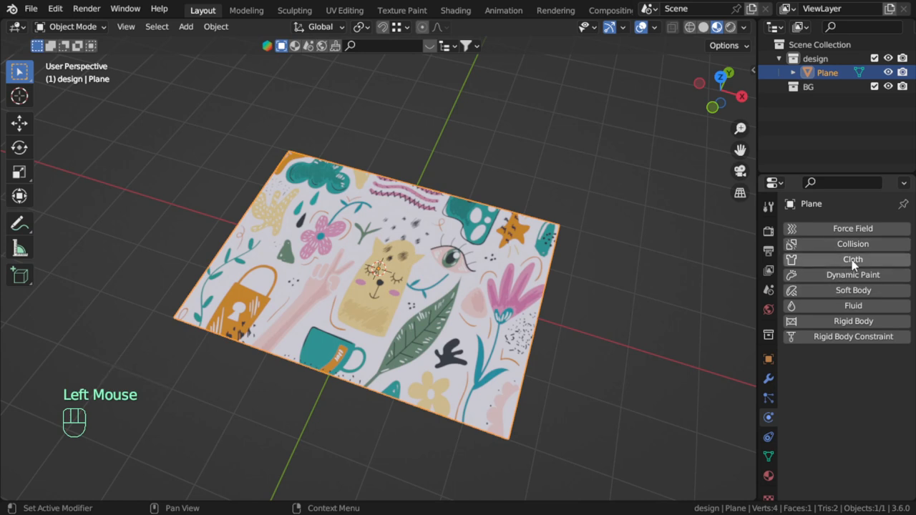
pyautogui.click(853, 259)
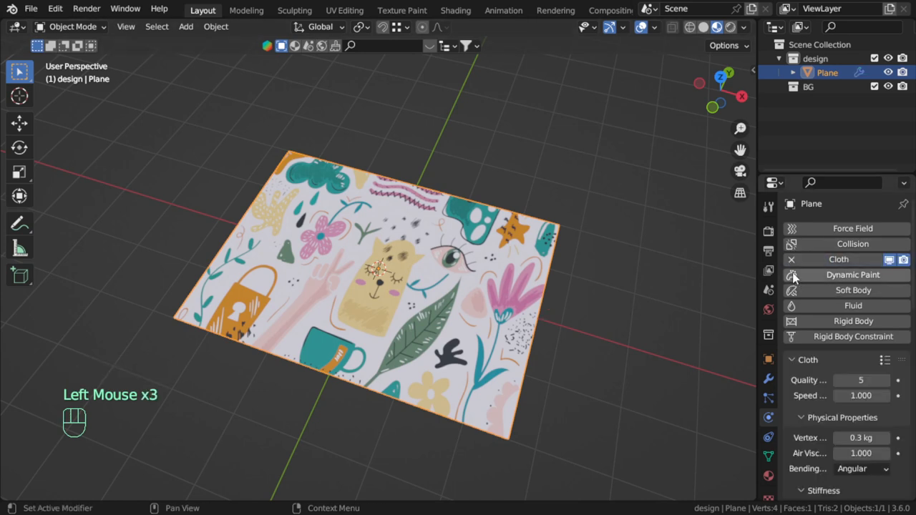
pyautogui.press('KP_1')
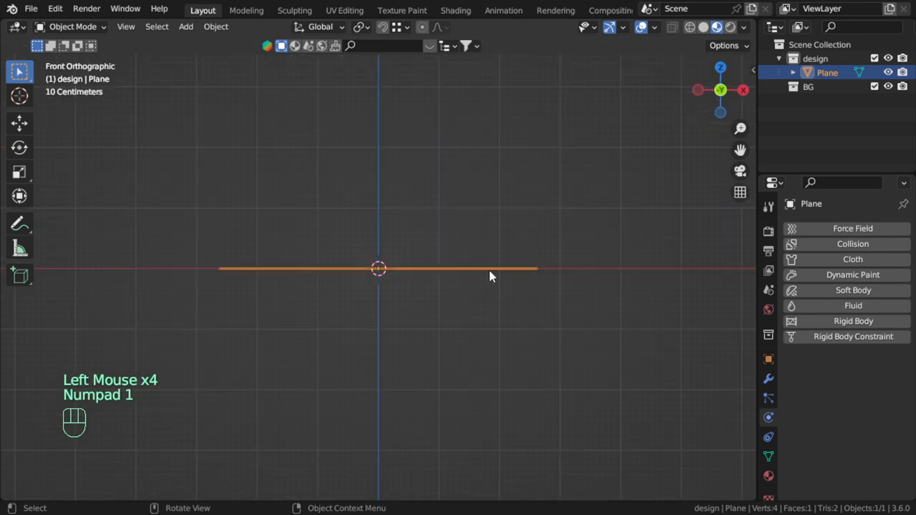
pyautogui.press('shift+a')
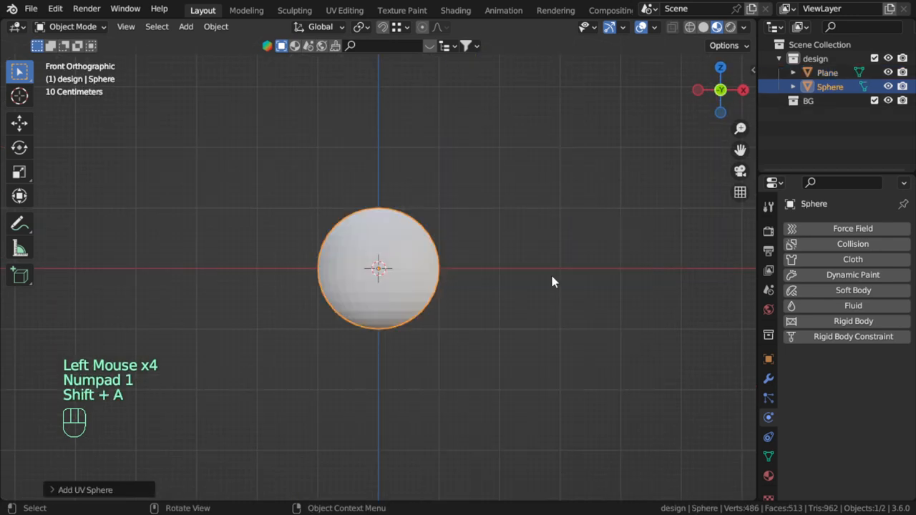
pyautogui.press('s')
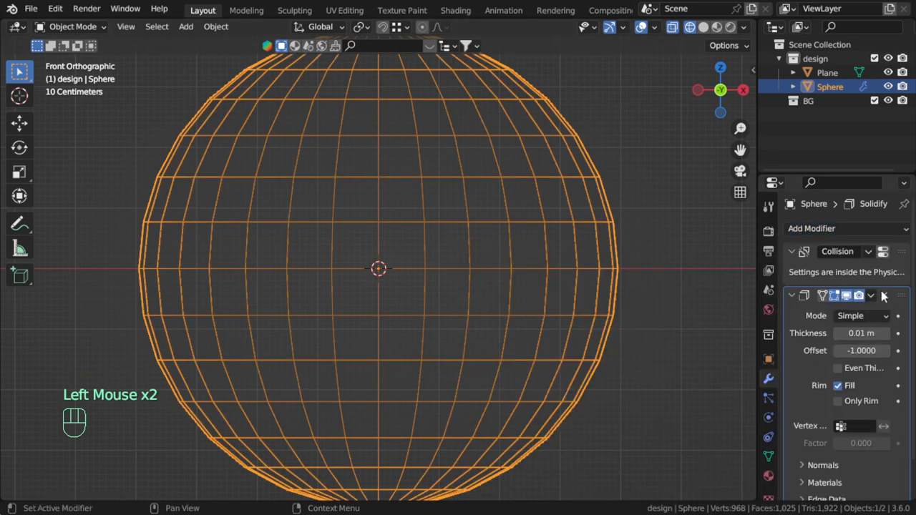
# - Move the Solidify modifier to the top of the stack with 0.32 m thickness
pyautogui.click(871, 295)
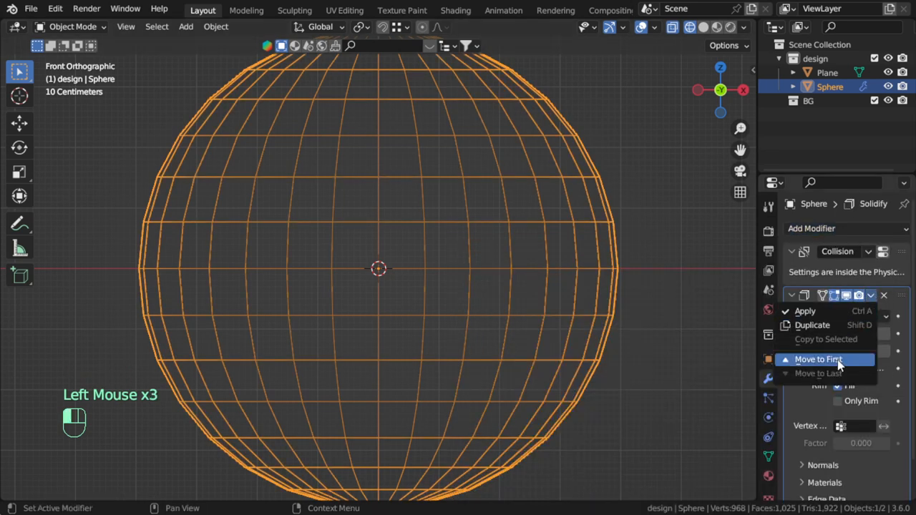
pyautogui.click(818, 359)
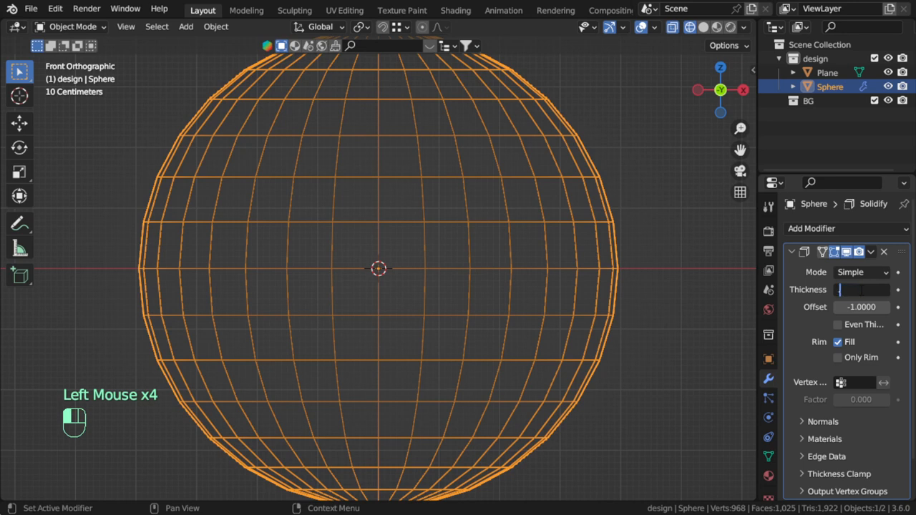
pyautogui.moveTo(845, 289); pyautogui.dragTo(884, 290)
pyautogui.write('0.32 m')
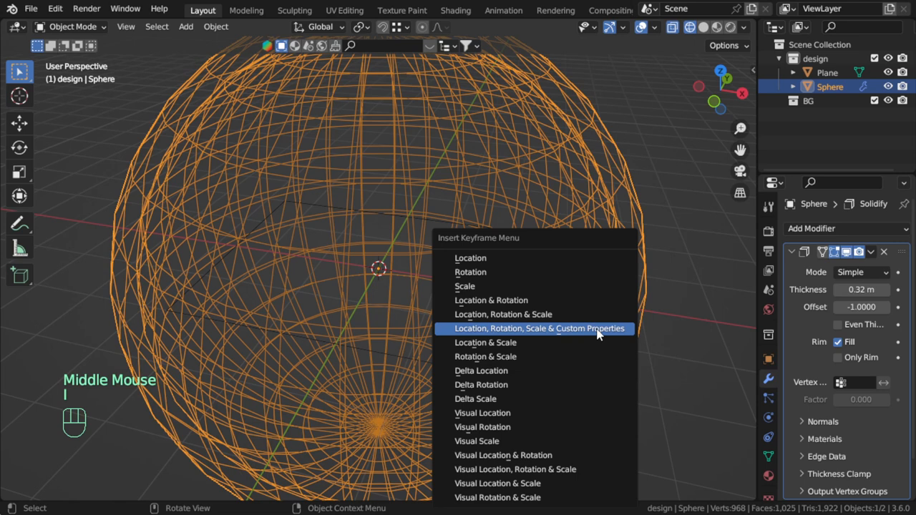
# - Keyframe the sphere's location, rotation and scale, and add a timeline ending at frame 50
pyautogui.click(537, 329)
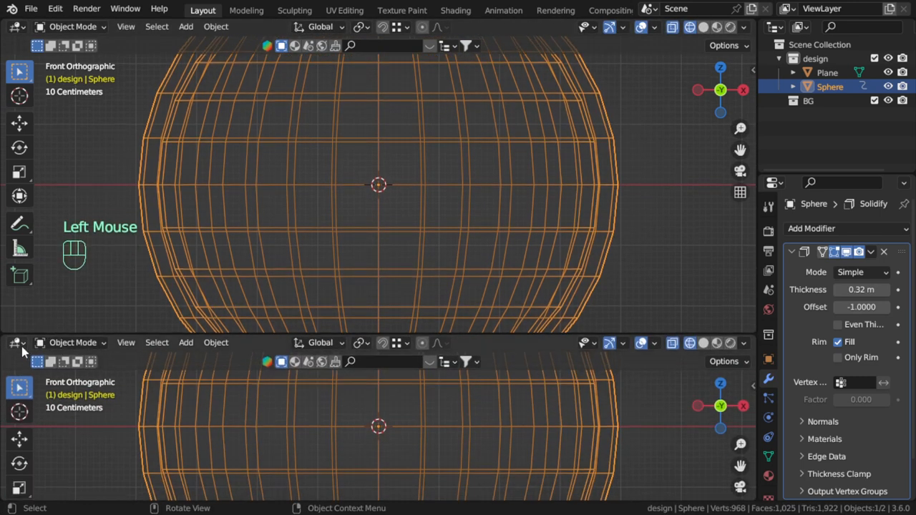
pyautogui.click(16, 342)
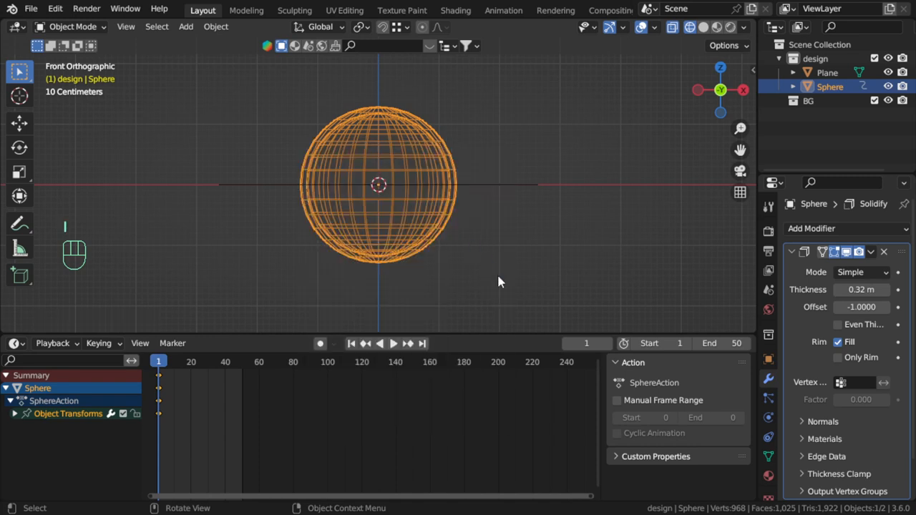
pyautogui.moveTo(431, 363)
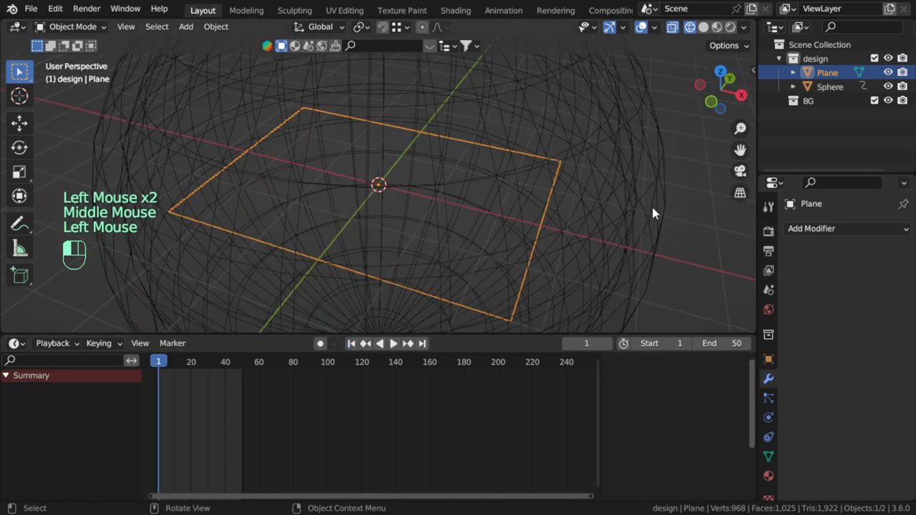
# - Rename the plane to paper and give it cloth: quality 15, self collisions, gravity 0
pyautogui.click(830, 86)
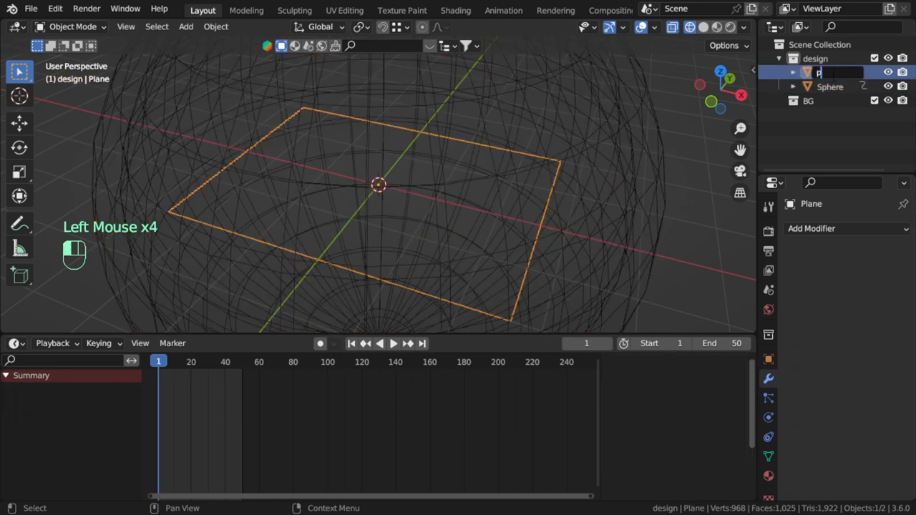
pyautogui.write('paper')
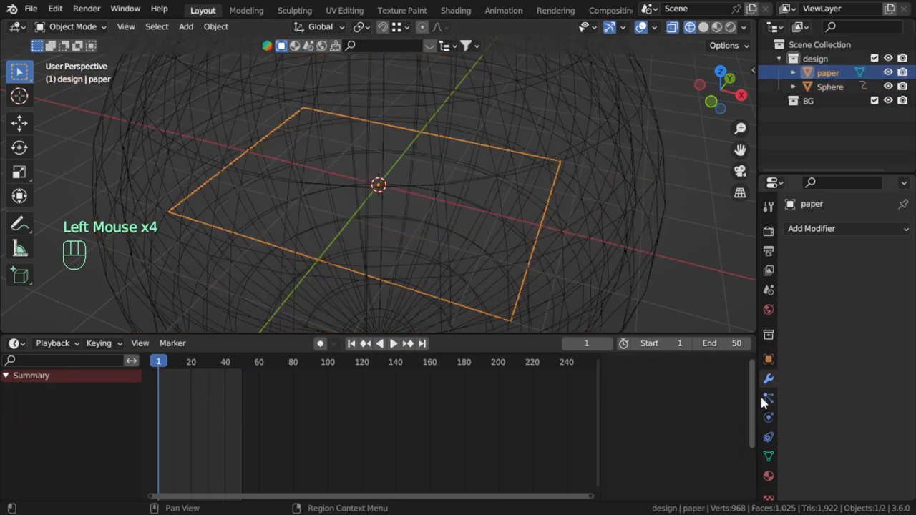
pyautogui.click(768, 418)
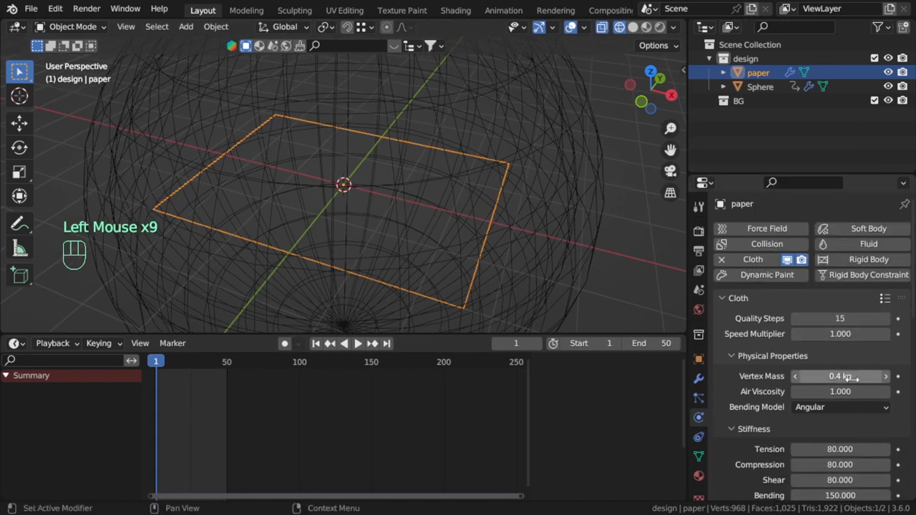
pyautogui.scroll(-3)
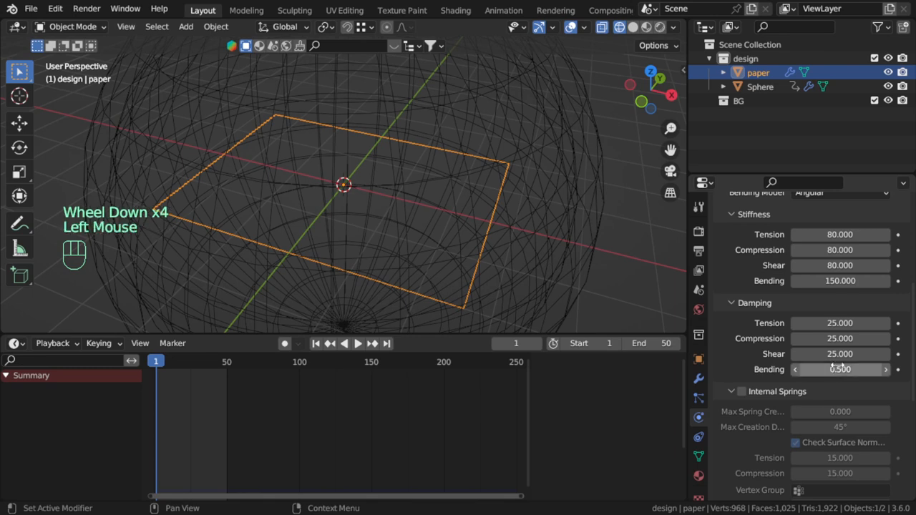
pyautogui.scroll(-3)
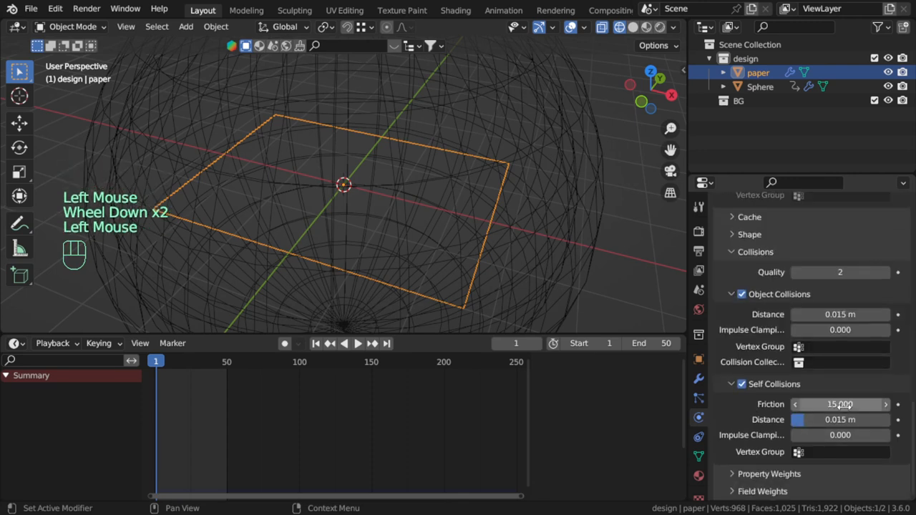
pyautogui.scroll(-3)
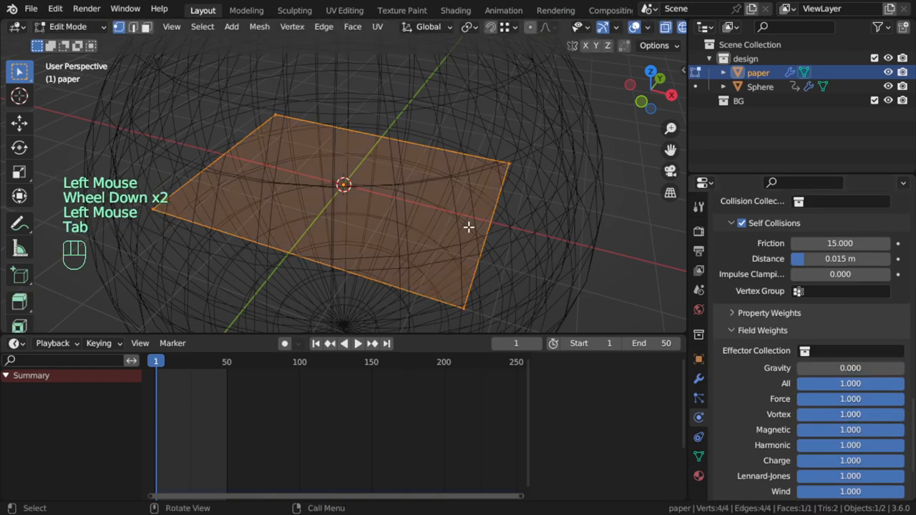
# - Subdivide the paper to 1,024 faces, hide the sphere, shade smooth and save
pyautogui.moveTo(469, 228); pyautogui.dragTo(492, 247)
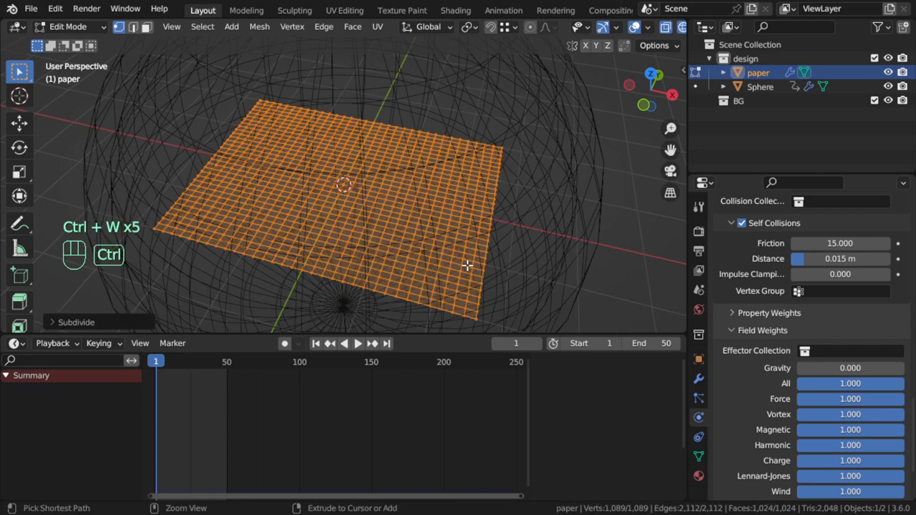
pyautogui.press('Tab')
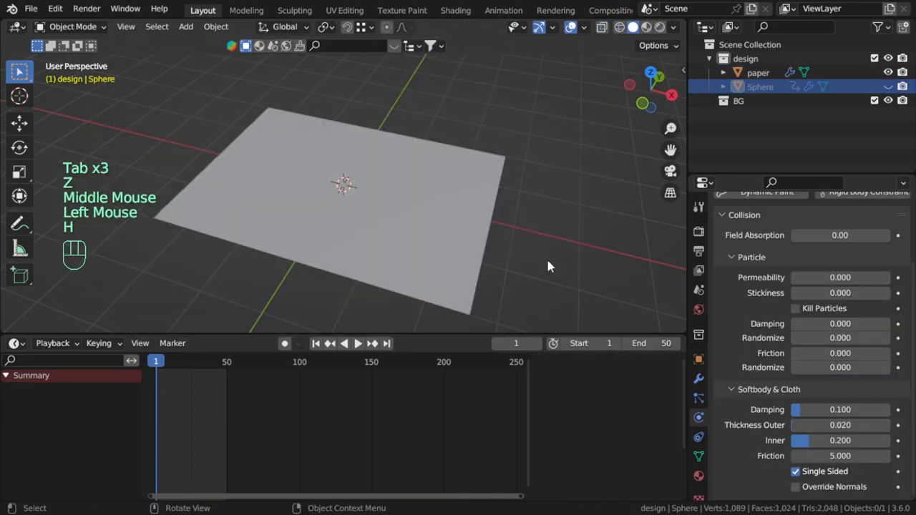
pyautogui.press('ctrl+s')
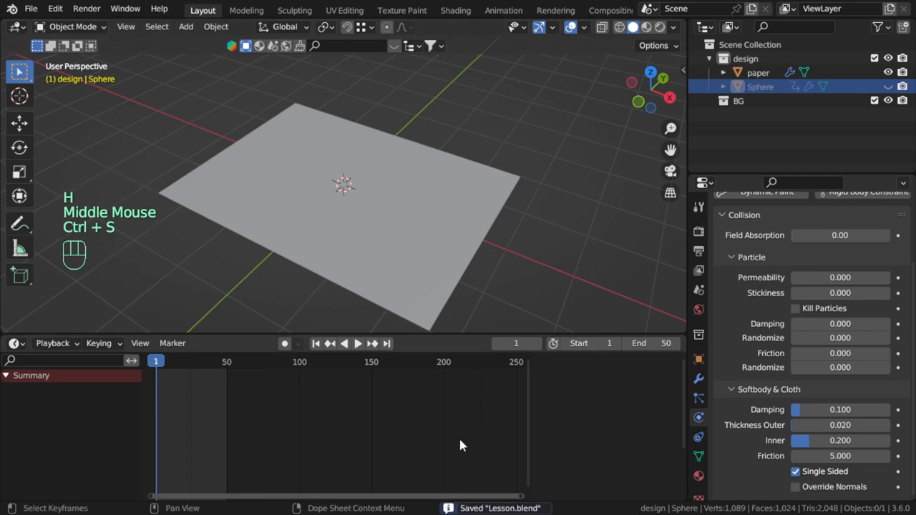
pyautogui.press('space')
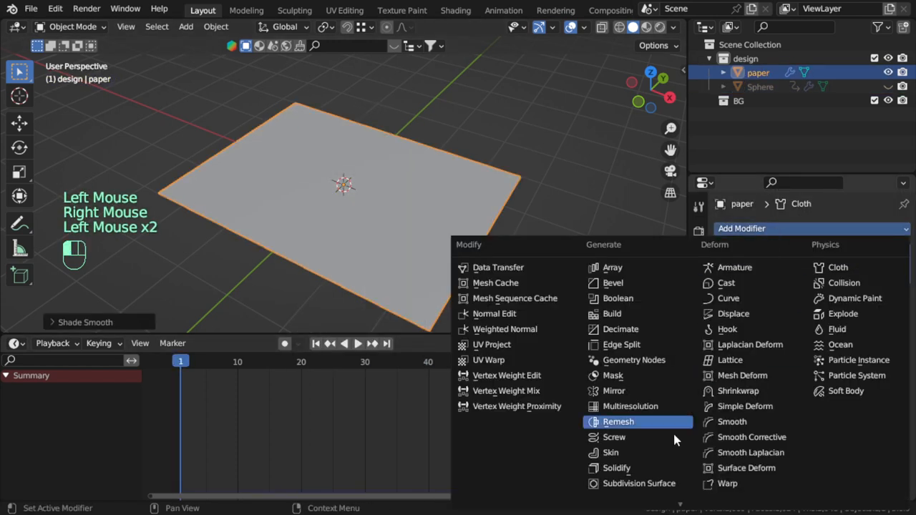
# - Add a Subdivision Surface modifier, set the cloth cache end to 100 and bake all dynamics
pyautogui.click(640, 484)
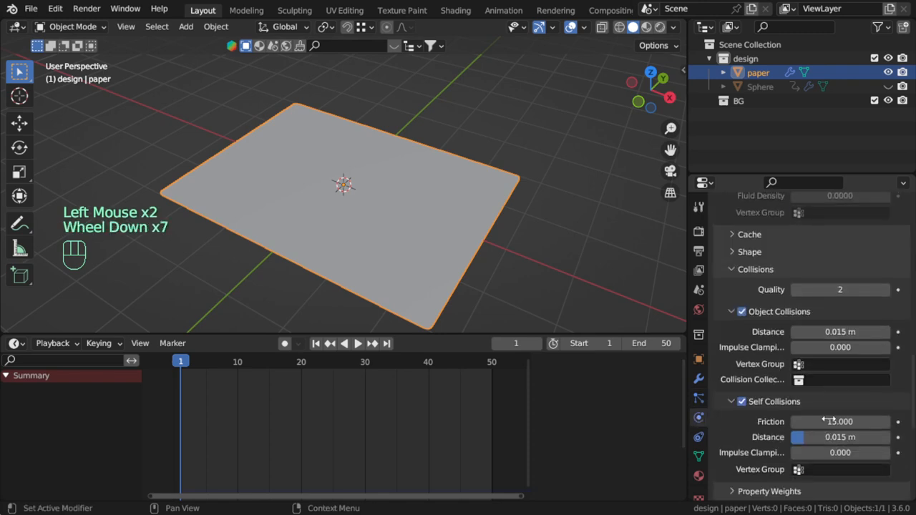
pyautogui.scroll(-3)
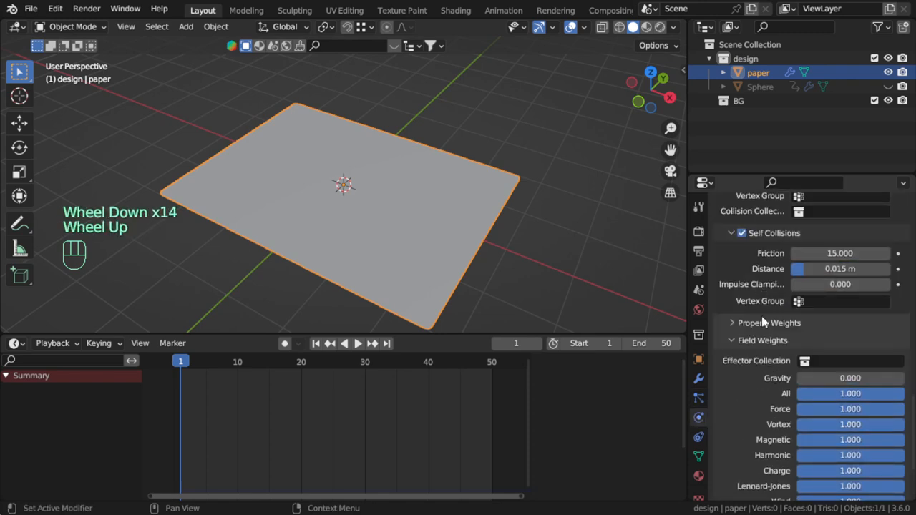
pyautogui.scroll(-3)
pyautogui.write('100')
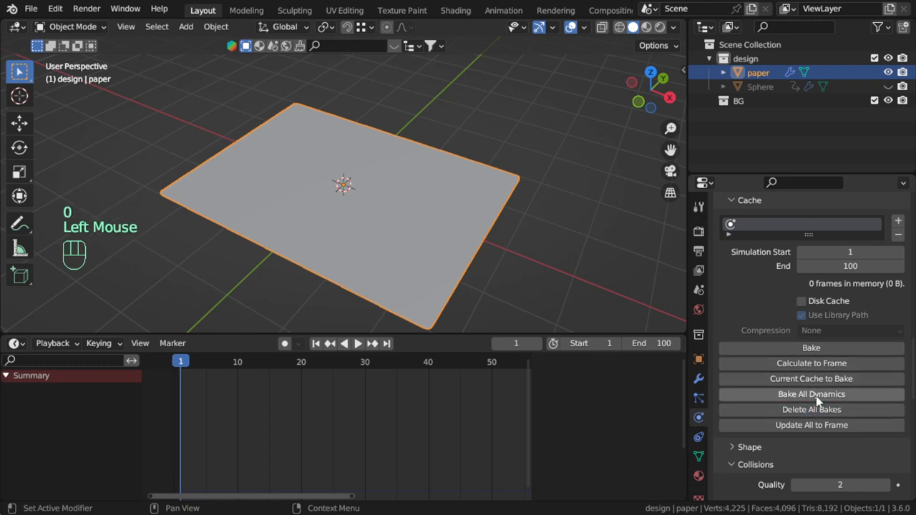
pyautogui.press('ctrl+s')
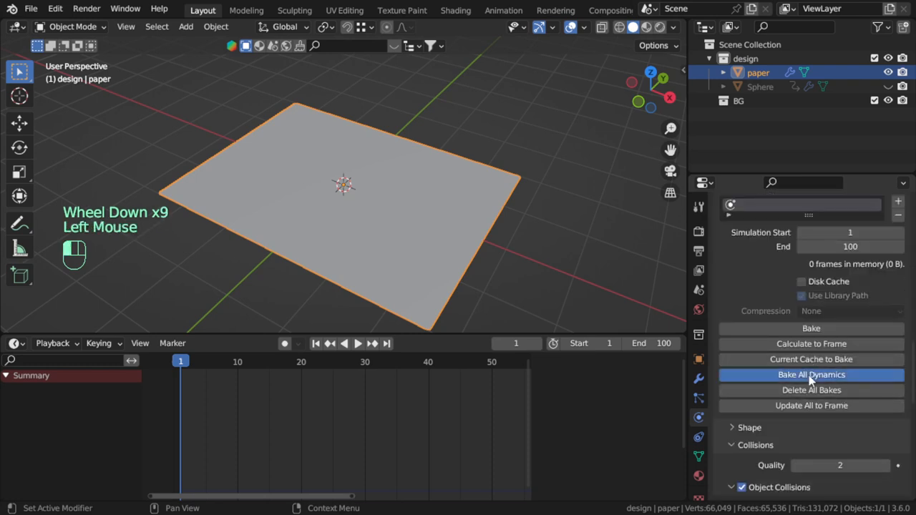
pyautogui.click(812, 374)
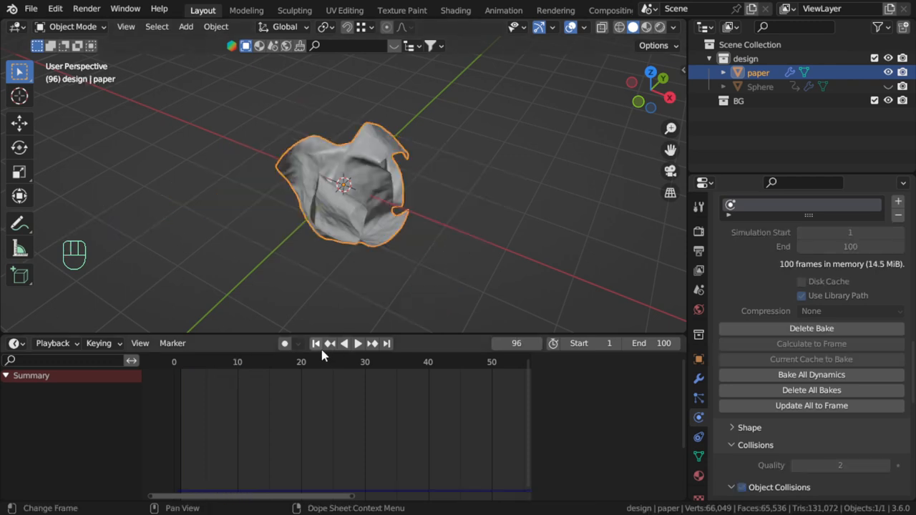
# - Play the crumpling animation to frame 90 and apply the Subdivision modifier permanently
pyautogui.click(358, 344)
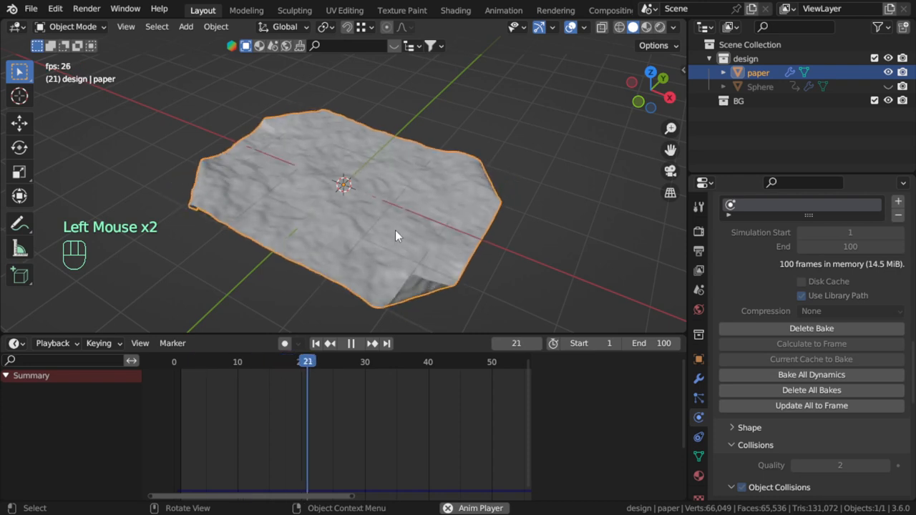
pyautogui.scroll(-3)
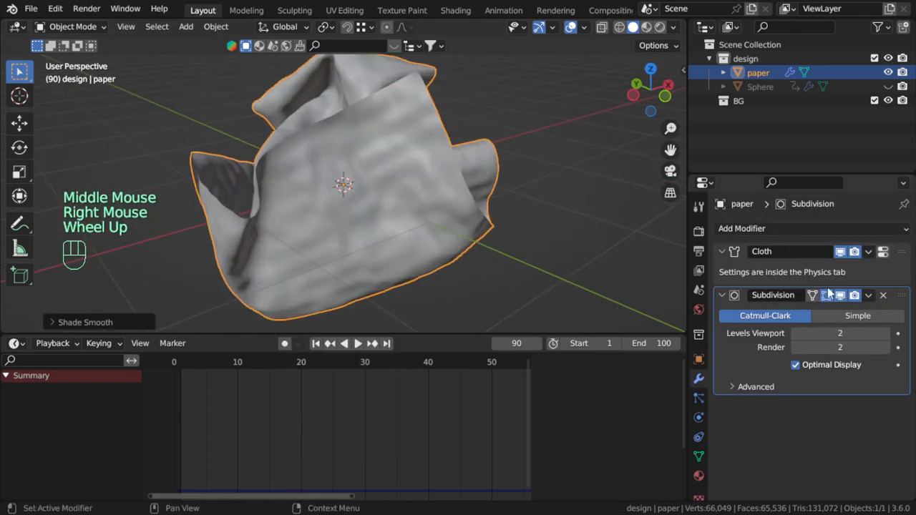
pyautogui.click(868, 295)
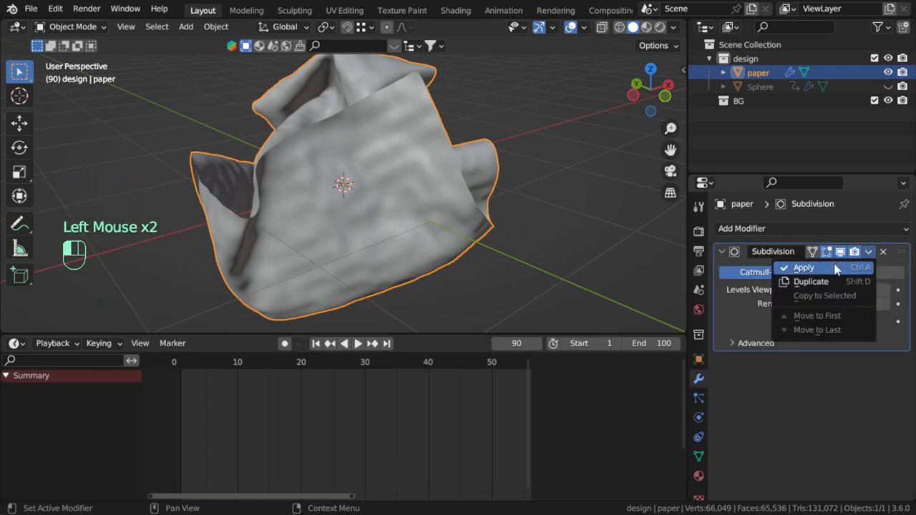
pyautogui.click(804, 267)
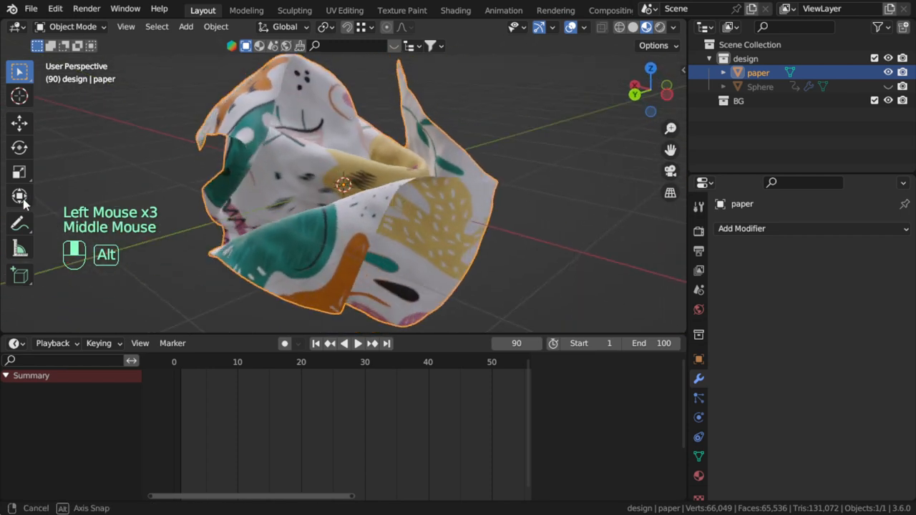
# - Duplicate the crumpled paper, rotate the copies around Z, and orbit to inspect all three
pyautogui.press('KP_1')
pyautogui.write('5')
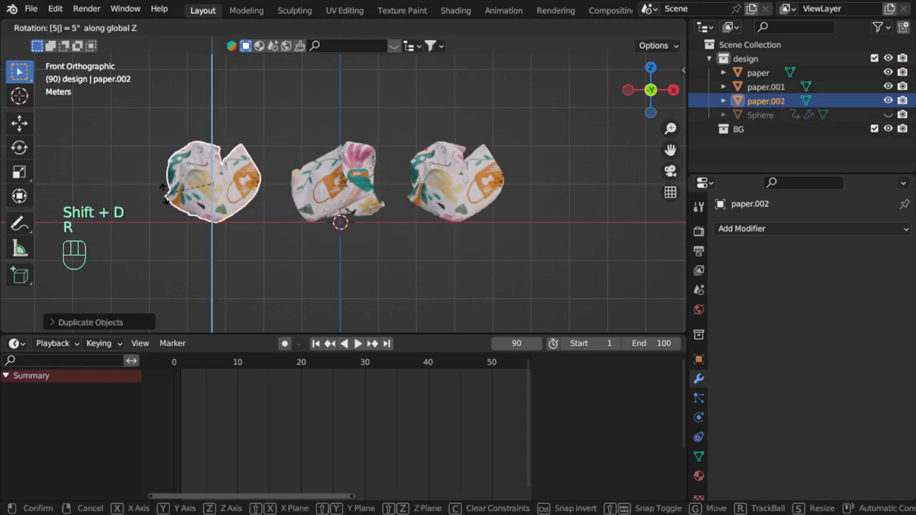
pyautogui.moveTo(341, 222); pyautogui.dragTo(505, 217)
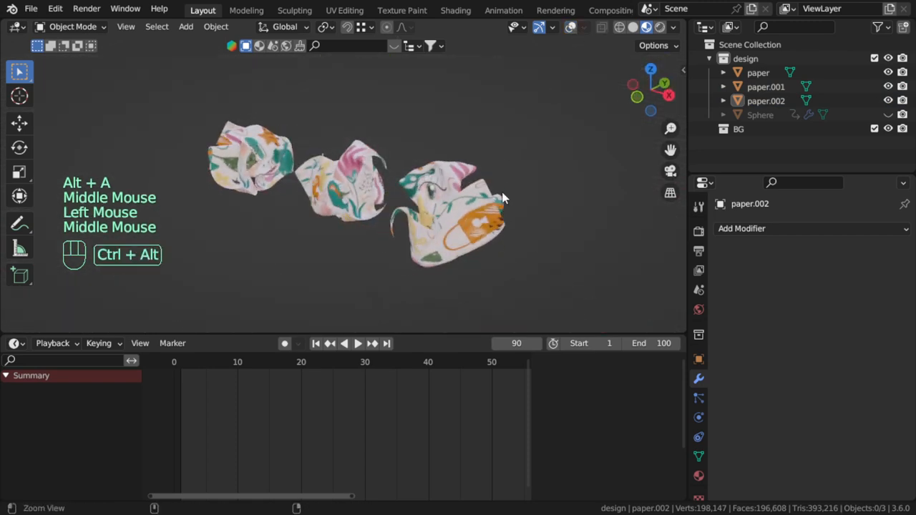
pyautogui.moveTo(505, 198); pyautogui.dragTo(480, 248)
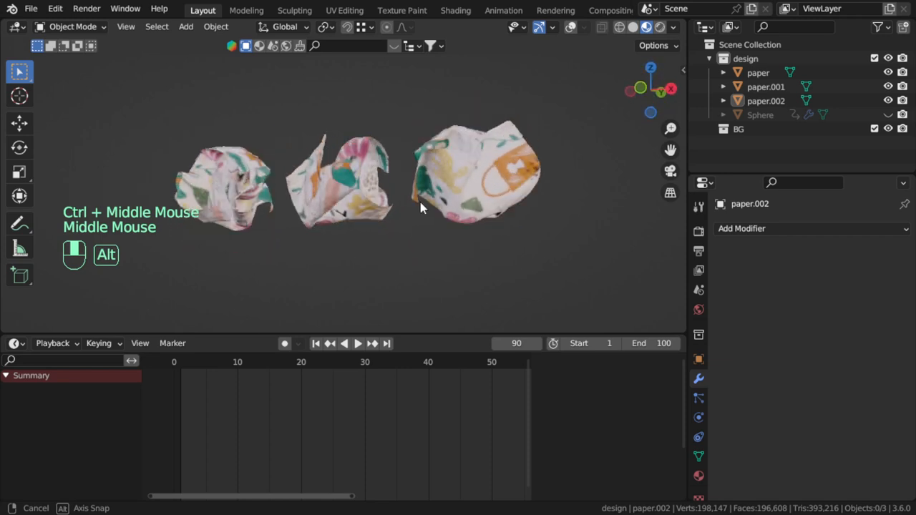
pyautogui.scroll(3)
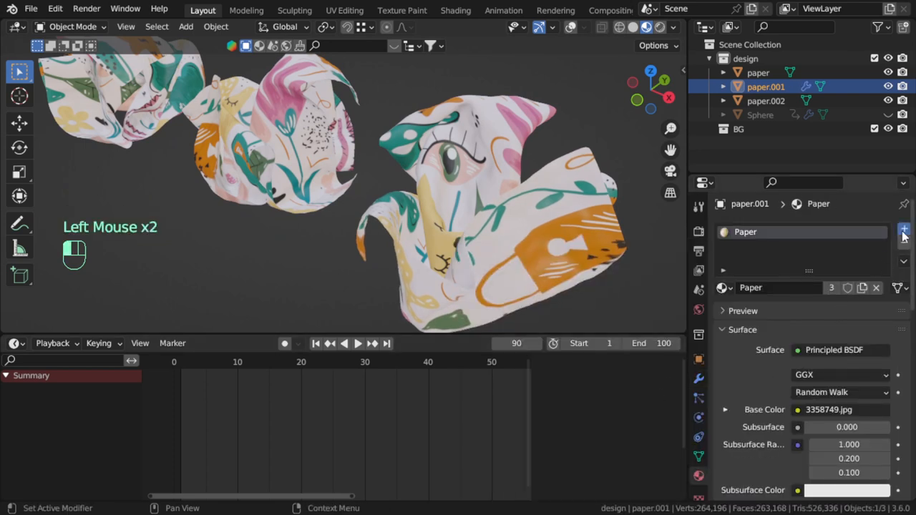
# - Add a second material slot to paper.001 with a new material named 'side'
pyautogui.click(904, 230)
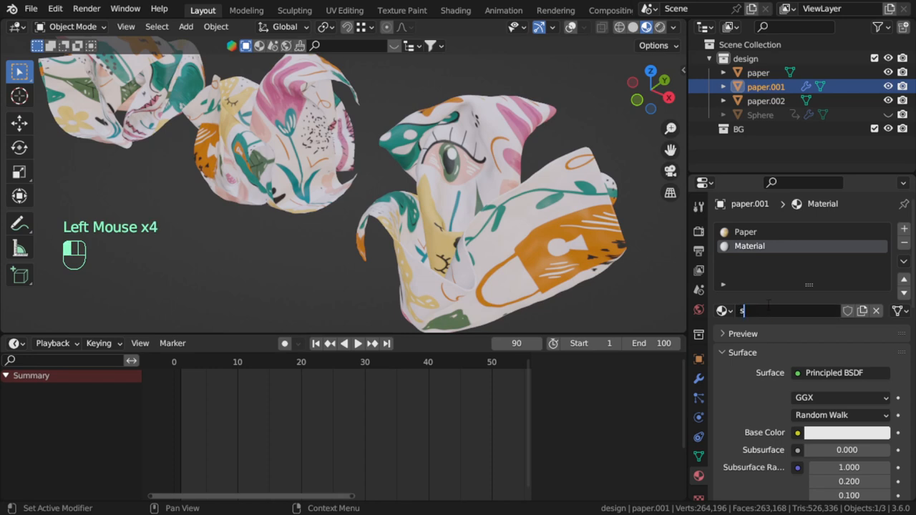
pyautogui.write('side')
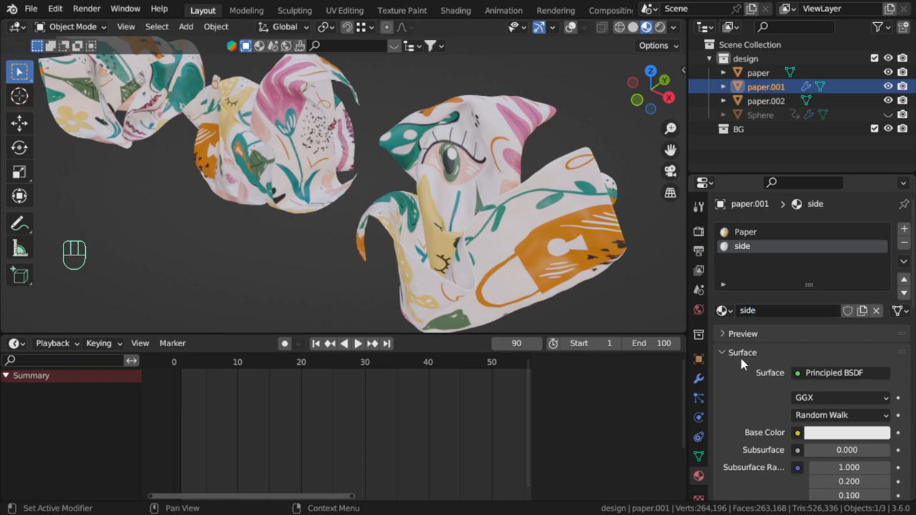
pyautogui.click(698, 379)
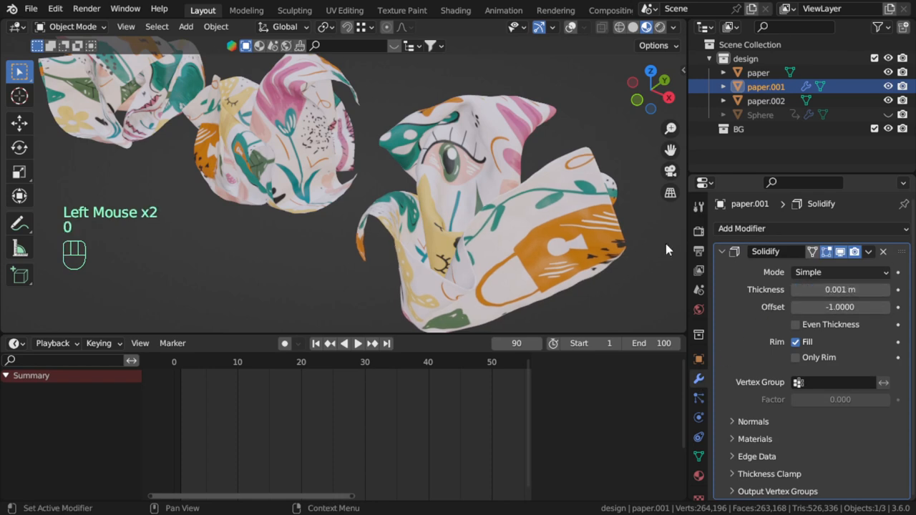
# - Apply transforms and add a Solidify modifier, entering its thickness of 0.0002
pyautogui.press('ctrl+a')
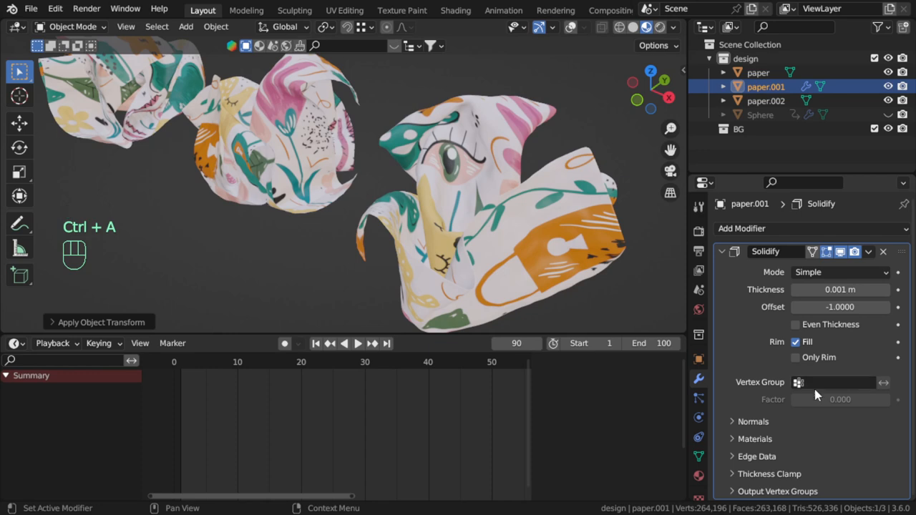
pyautogui.click(755, 411)
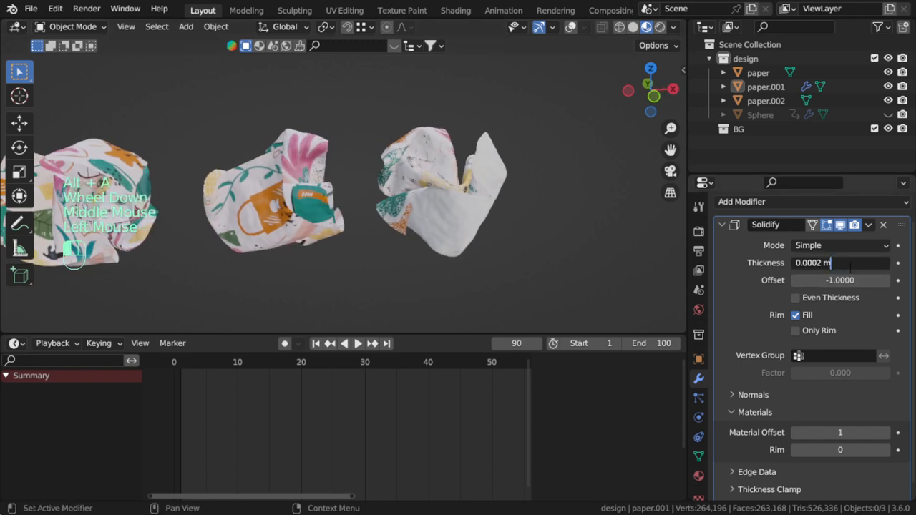
pyautogui.press('BackSpace')
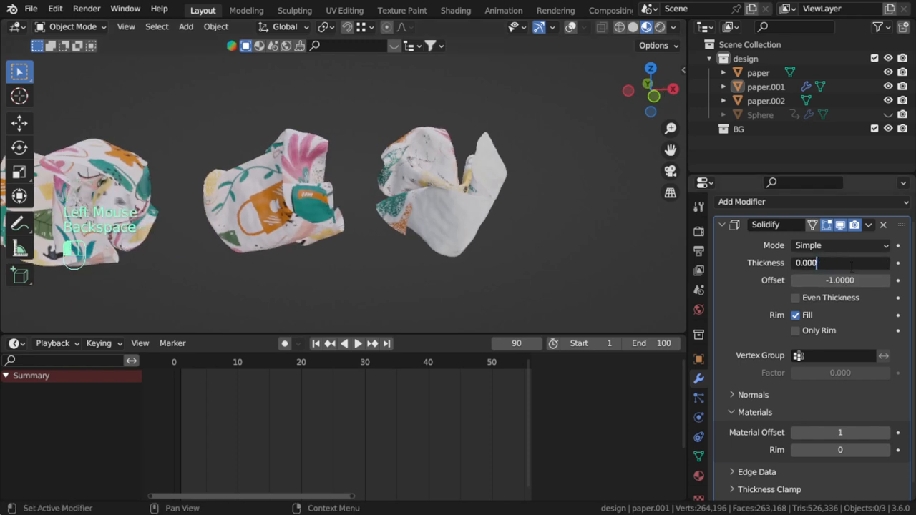